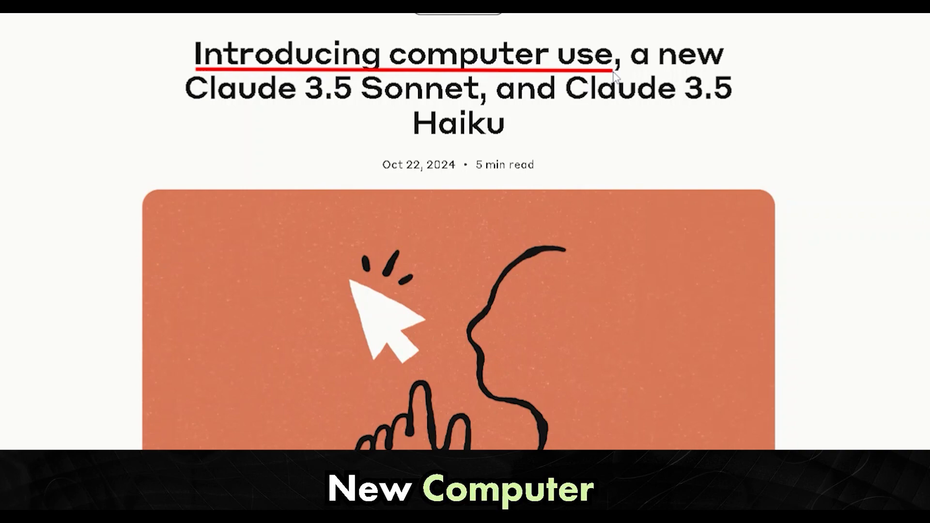
Change into the anthropic-quickstarts/computer-use-demo folder with cd
{"action": "scroll", "scroll_direction": "down", "scroll_amount": 3}
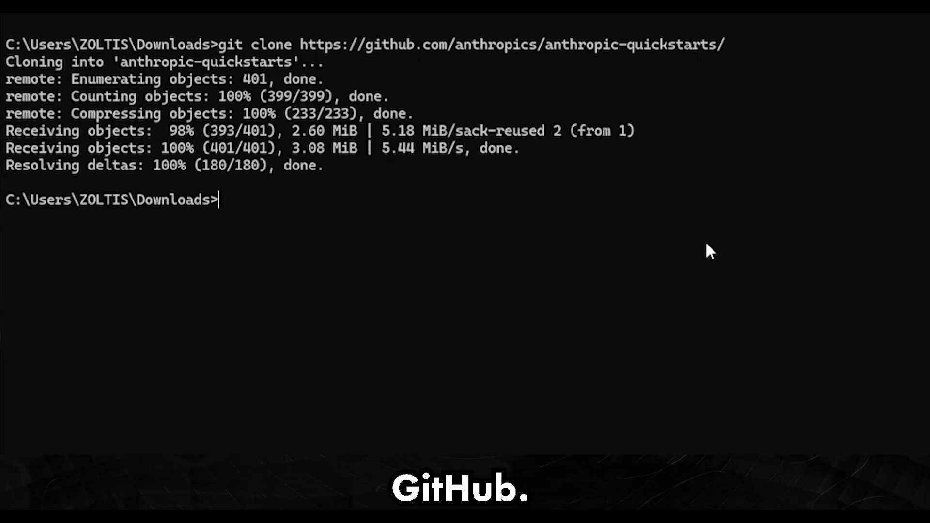
{"action": "type", "text": "cd"}
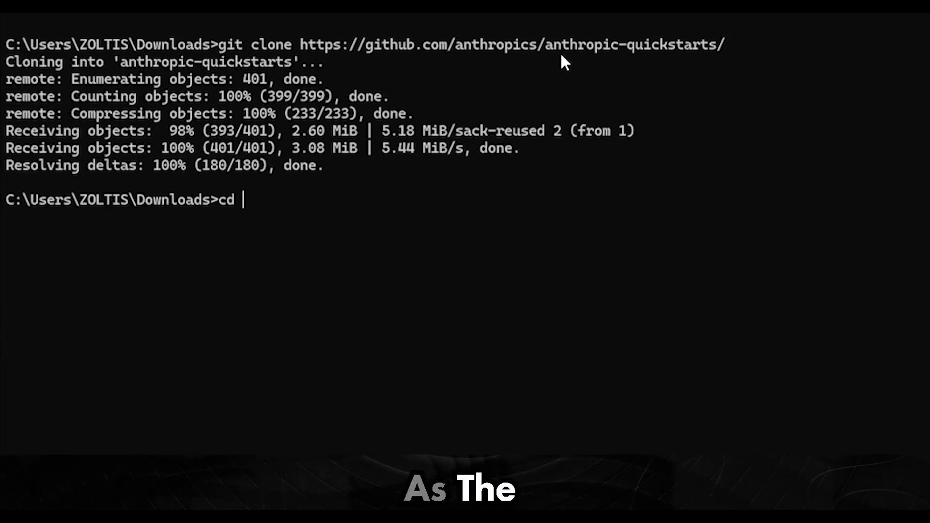
{"action": "type", "text": "anthropic-quickstarts/c"}
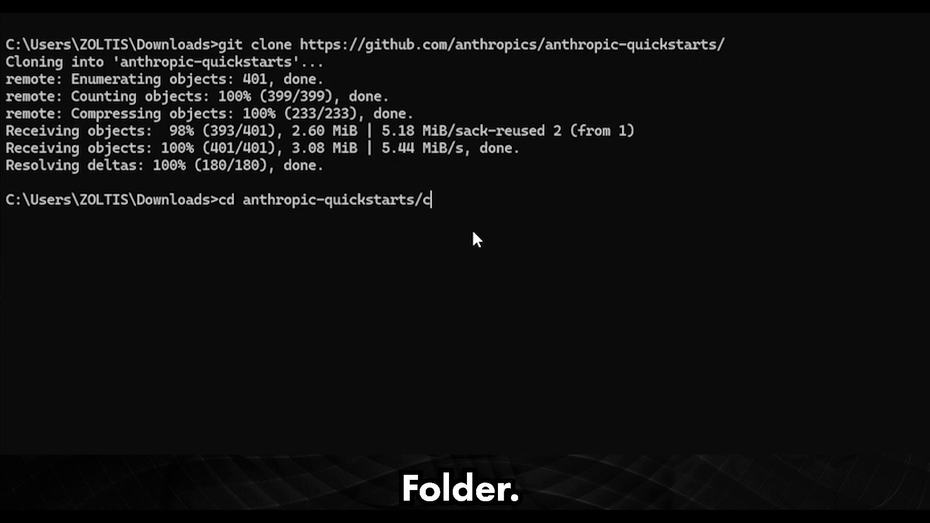
{"action": "type", "text": "omputer-u"}
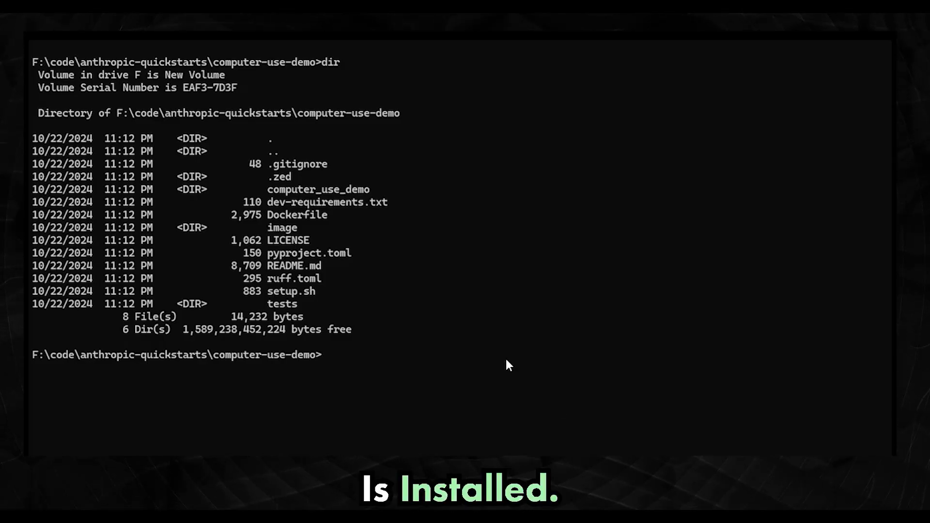
Run 'docker version' to confirm Docker is installed
{"action": "type", "text": "docker version"}
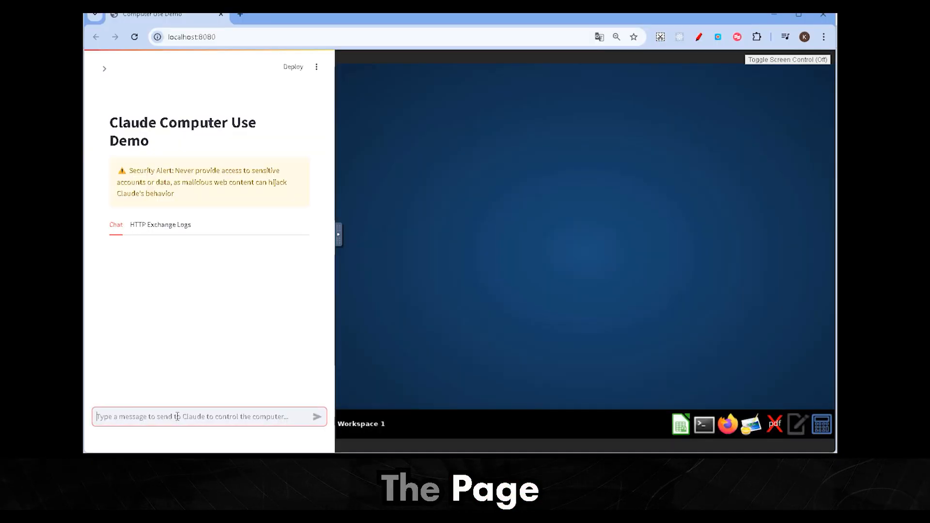
Type the Firefox research and LibreOffice YouTube-script request signed 'the Best AI'
{"action": "type", "text": "search the internet for anthropic computer use model using Firefox, collect the most relevant points from the top 5 articles and compose me a youtube script in LibreOffice with a hook, in a personal tone showcasing this new development, format it properly and sign it \"the Best AI\""}
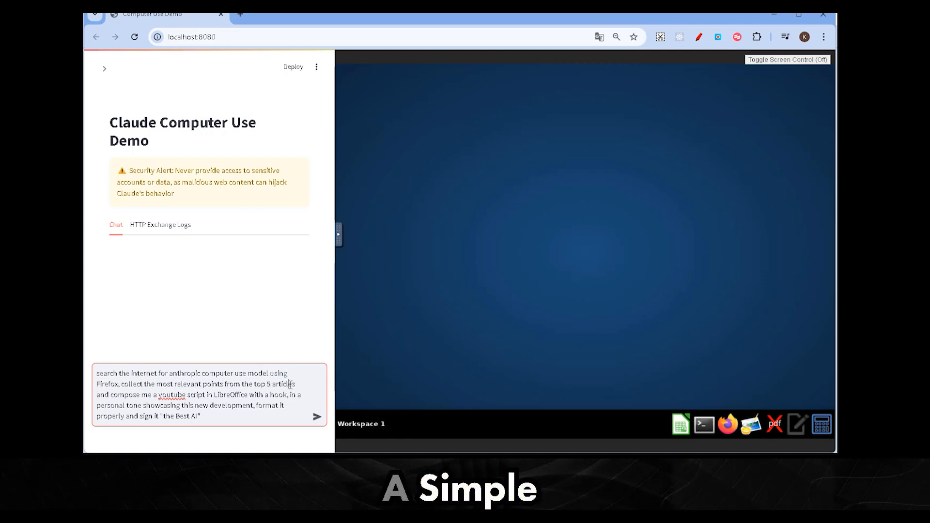
{"action": "left_click_drag", "start_coordinate": [96, 394], "coordinate": [202, 394]}
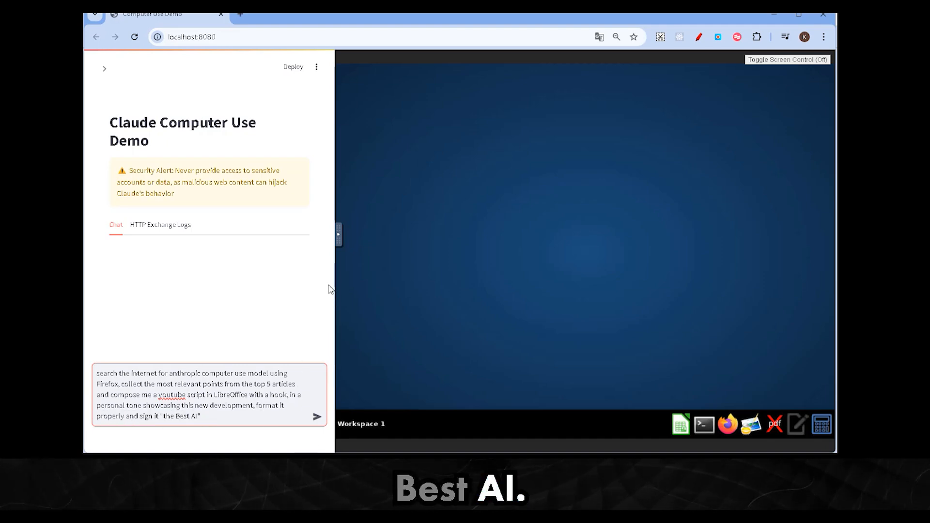
Send the request and watch Claude search Google for 'anthropic computer use model'
{"action": "left_click", "coordinate": [318, 417]}
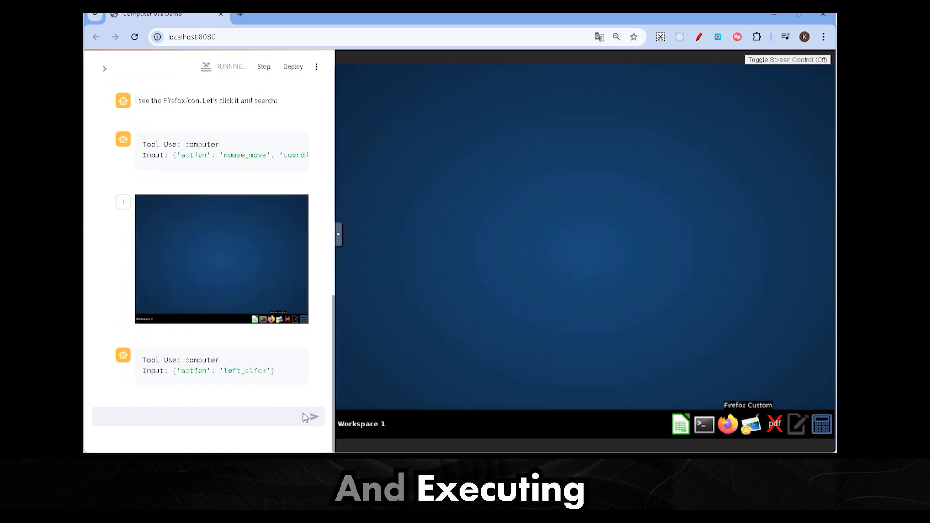
{"action": "left_click", "coordinate": [726, 427]}
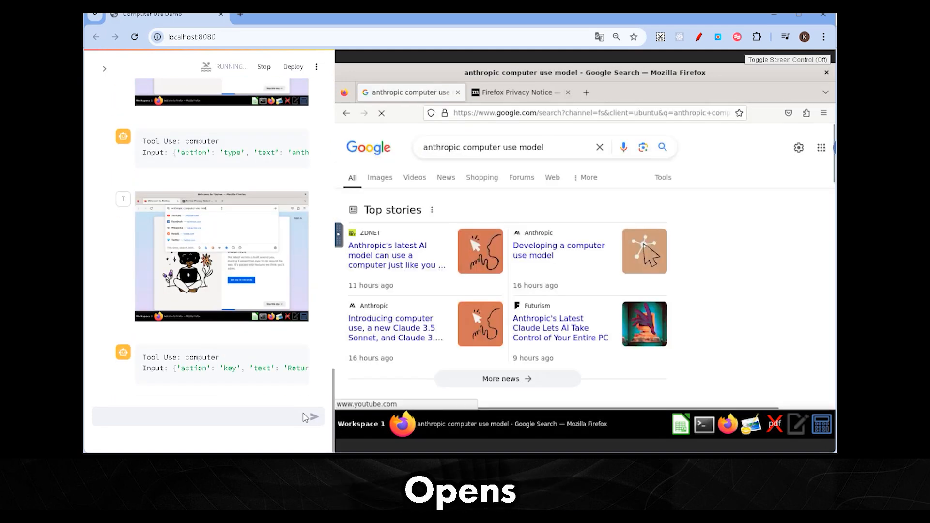
{"action": "scroll", "scroll_direction": "down", "scroll_amount": 3}
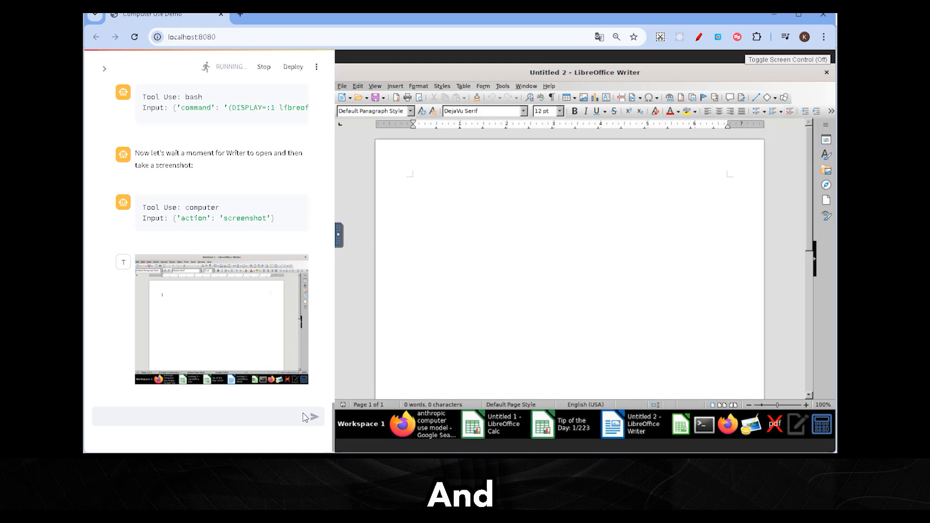
Let Claude type the script titled 'AI Takes the Dri…' in Writer, then start a new chat
{"action": "type", "text": "AI Takes the Driver’s Seat: Claude’s Revolutionary Computer ControlHey tech"}
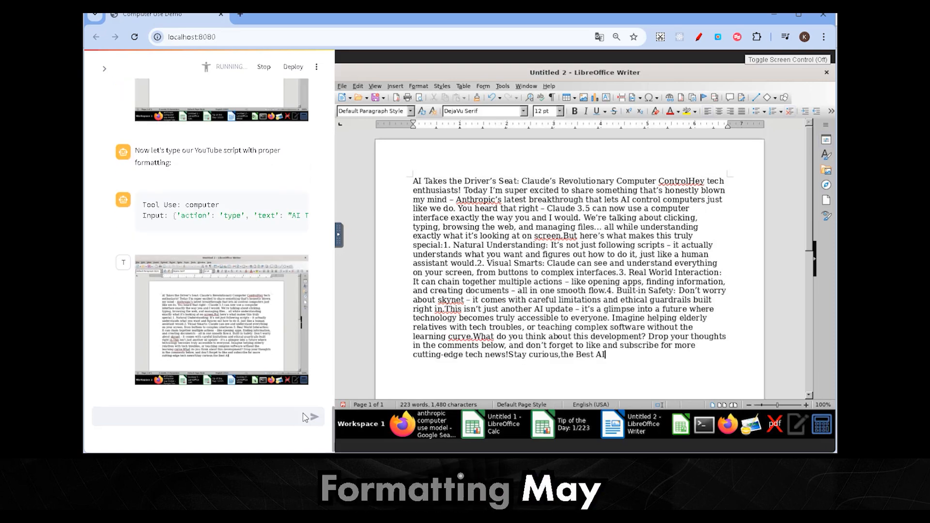
{"action": "key", "text": "ctrl+a"}
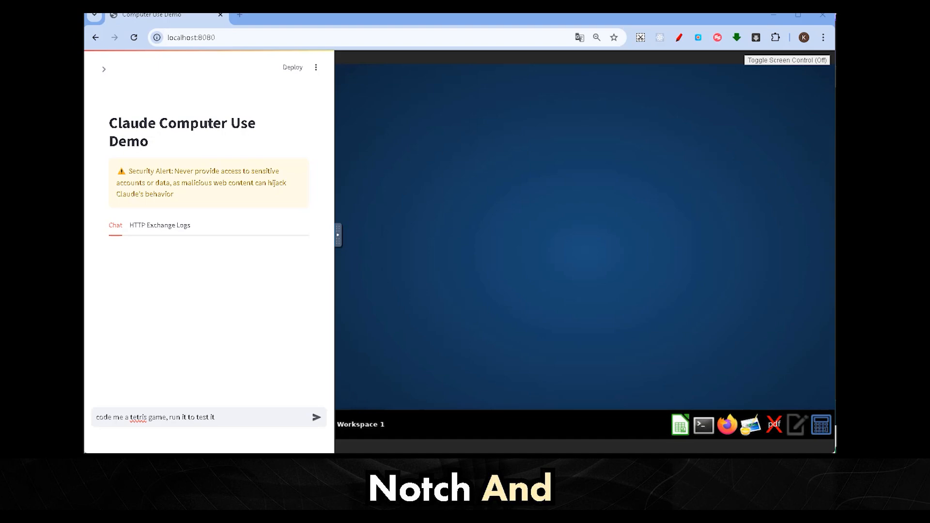
Send 'code me a tetris game, run it to test it' and follow Claude's pygame and tetris.py steps
{"action": "left_click", "coordinate": [318, 416]}
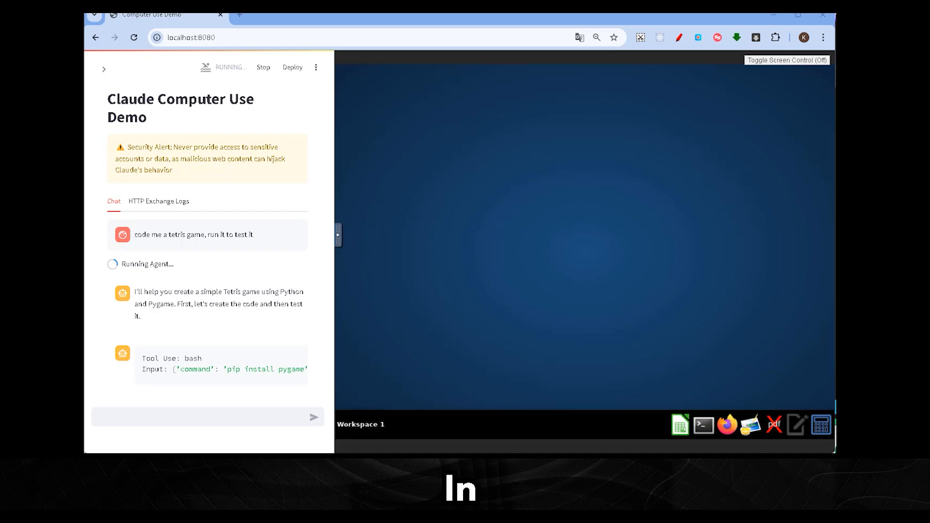
{"action": "scroll", "scroll_direction": "down", "scroll_amount": 3}
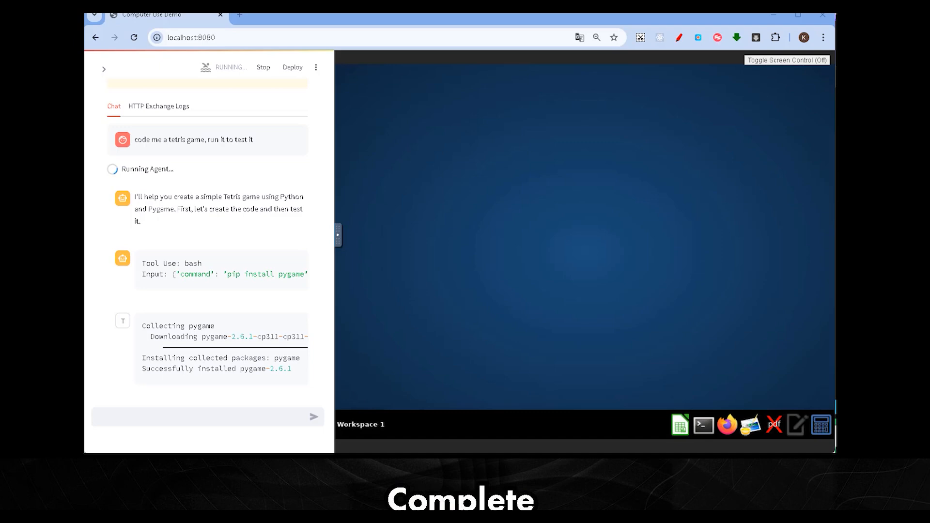
{"action": "scroll", "scroll_direction": "down", "scroll_amount": 3}
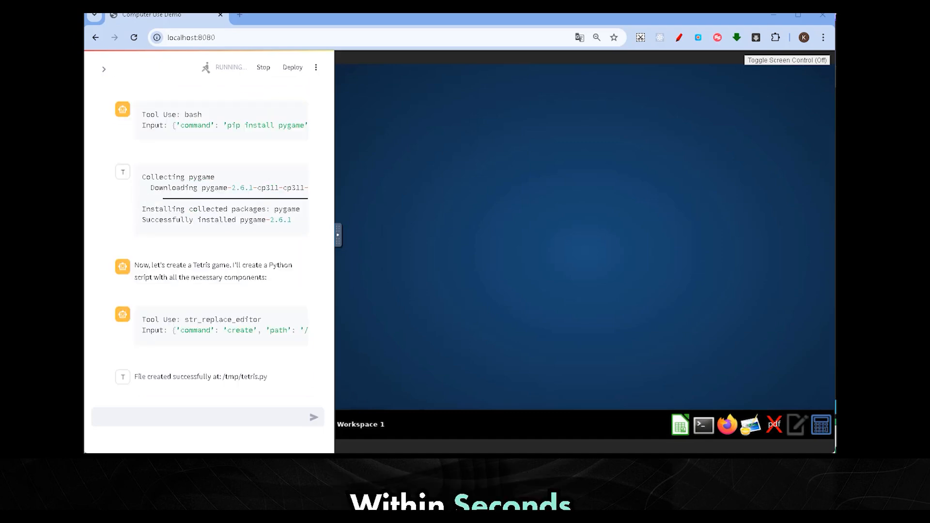
{"action": "scroll", "scroll_direction": "down", "scroll_amount": 3}
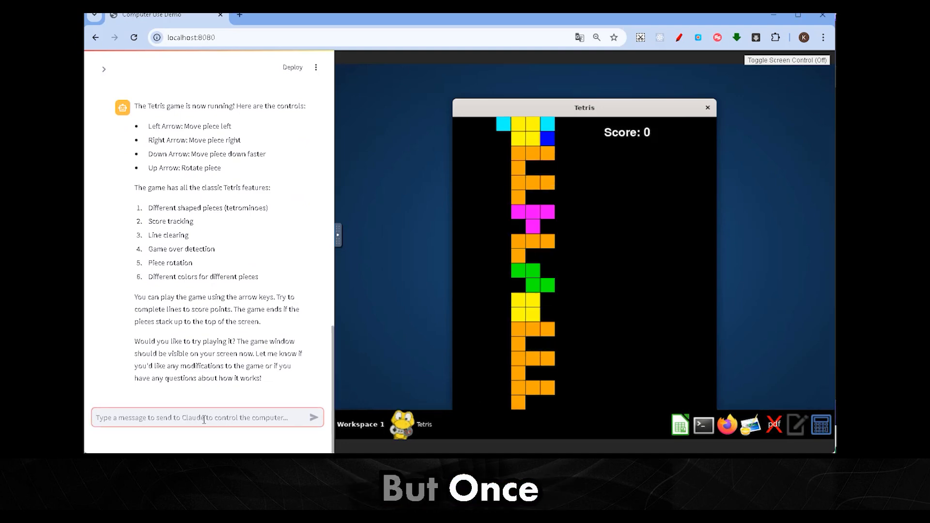
Report that the Tetris game lets a column fill and does not show game over
{"action": "type", "text": "the tetris game might have some errors, the column fills and it"}
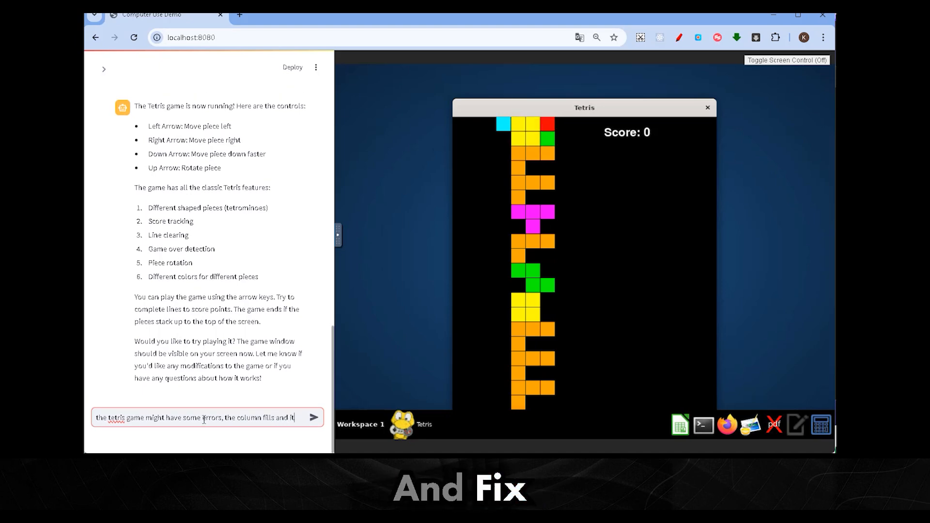
{"action": "type", "text": "does not show game"}
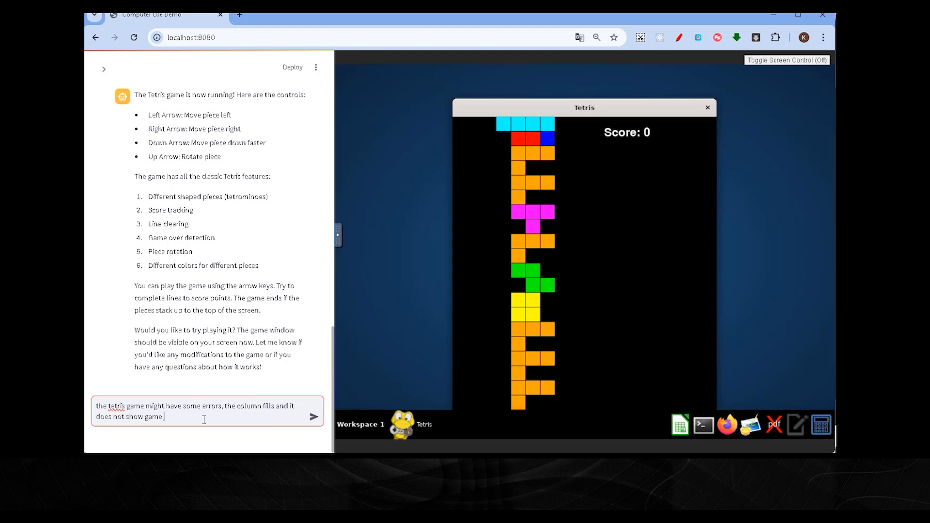
{"action": "left_click", "coordinate": [313, 417]}
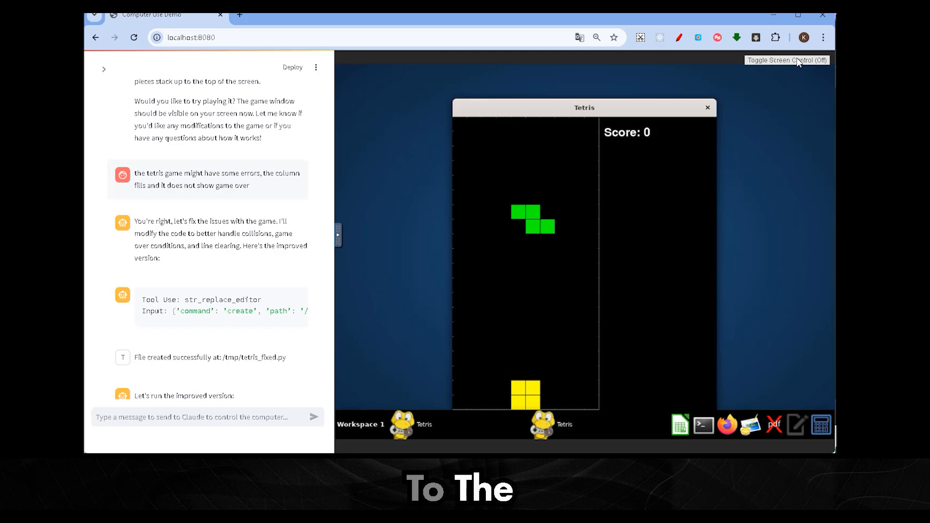
Take screen control, play tetris_fixed.py to Game Over with score 4, then start a new chat
{"action": "left_click", "coordinate": [787, 60]}
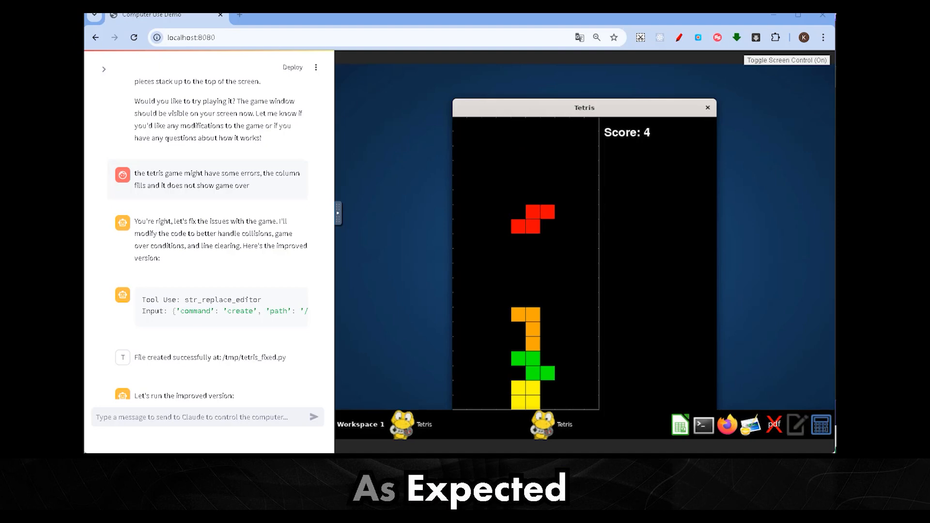
{"action": "scroll", "scroll_direction": "down", "scroll_amount": 3}
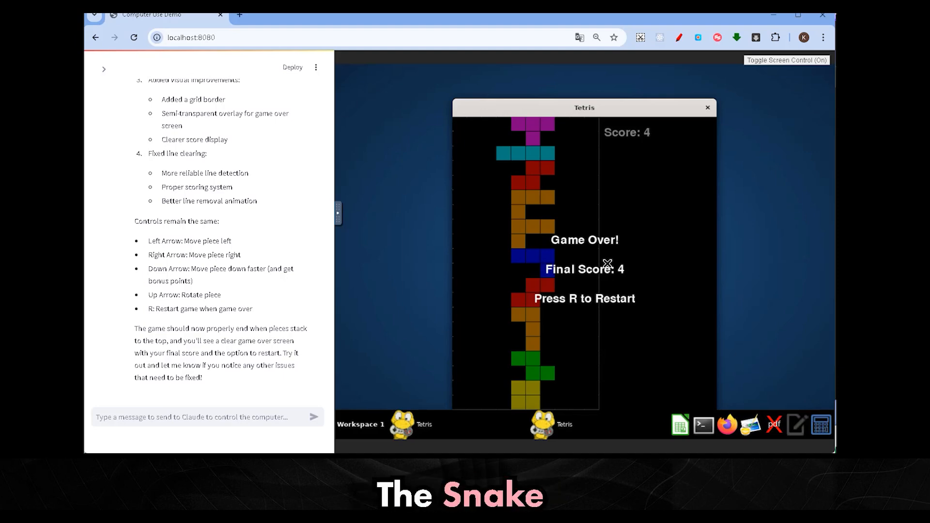
{"action": "key", "text": "r"}
{"action": "type", "text": "code me a python snake game, I want to see the code"}
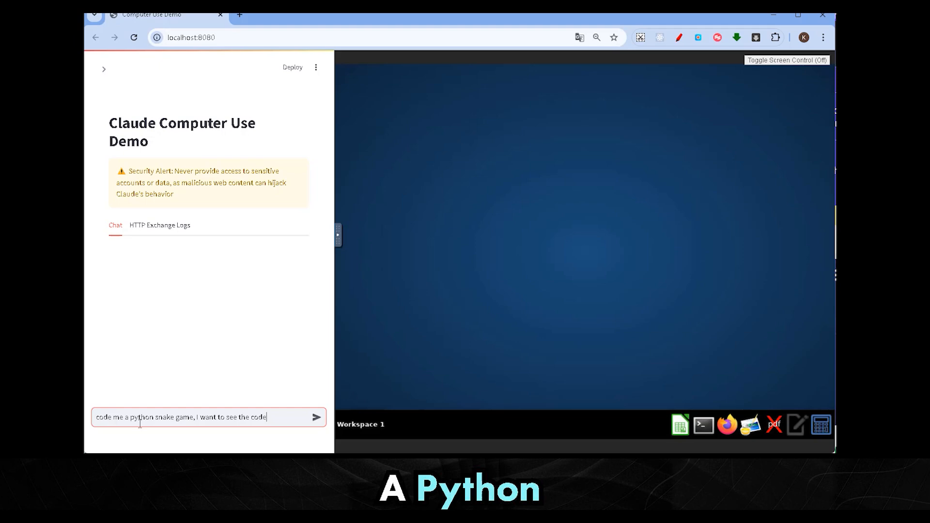
Finish and send the prompt for a Python snake game with visible code, then run it
{"action": "type", "text": ", then run it"}
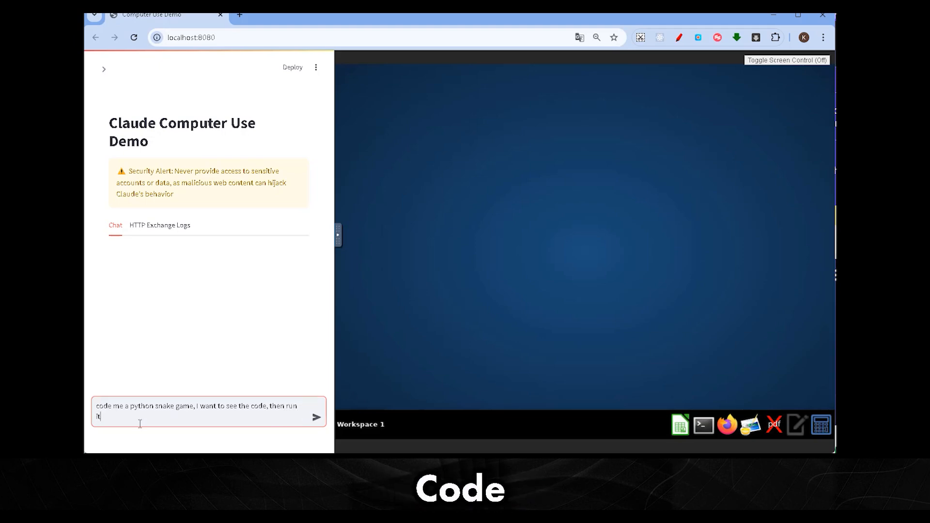
{"action": "type", "text": "to test it"}
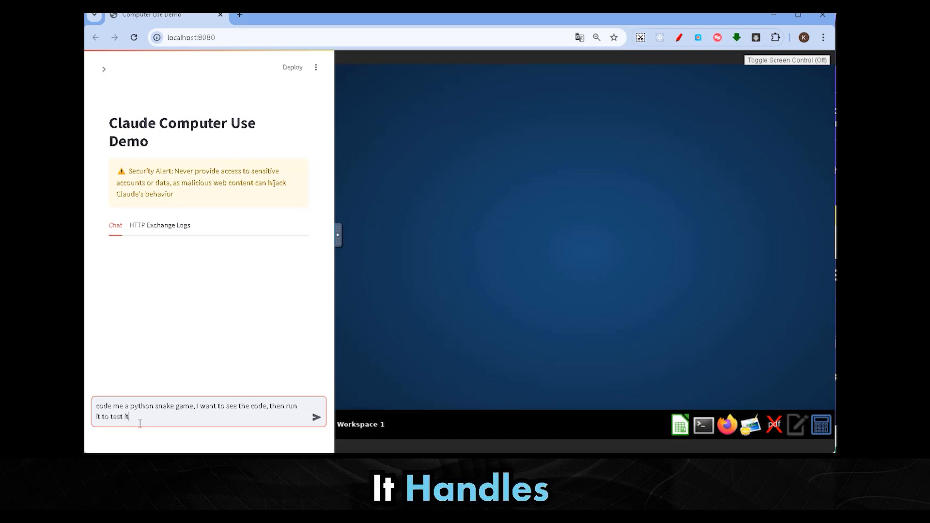
{"action": "left_click", "coordinate": [316, 417]}
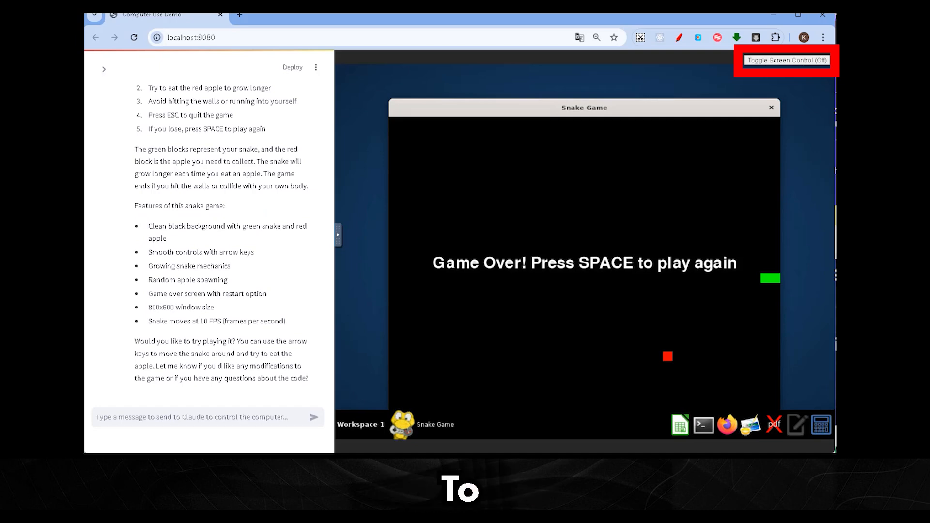
Turn Toggle Screen Control on and press Space to restart Snake from Game Over
{"action": "left_click", "coordinate": [786, 60]}
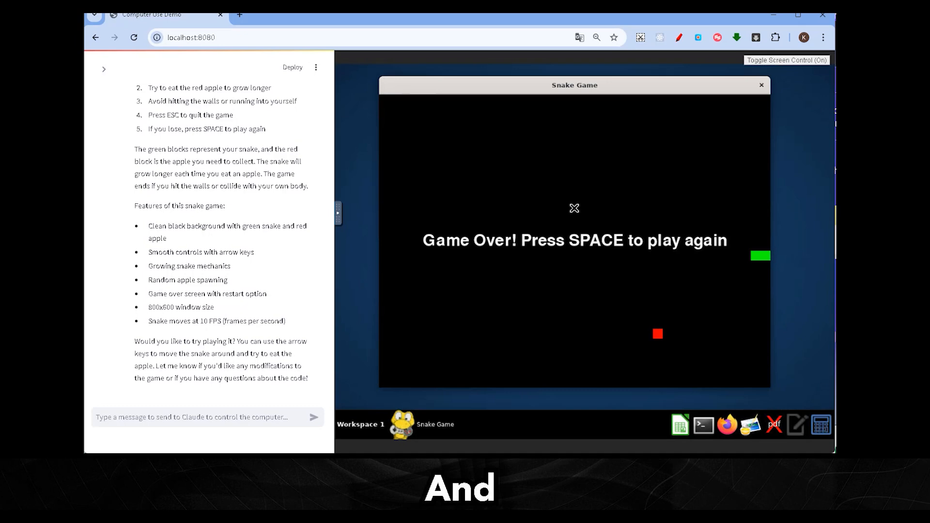
{"action": "key", "text": "space"}
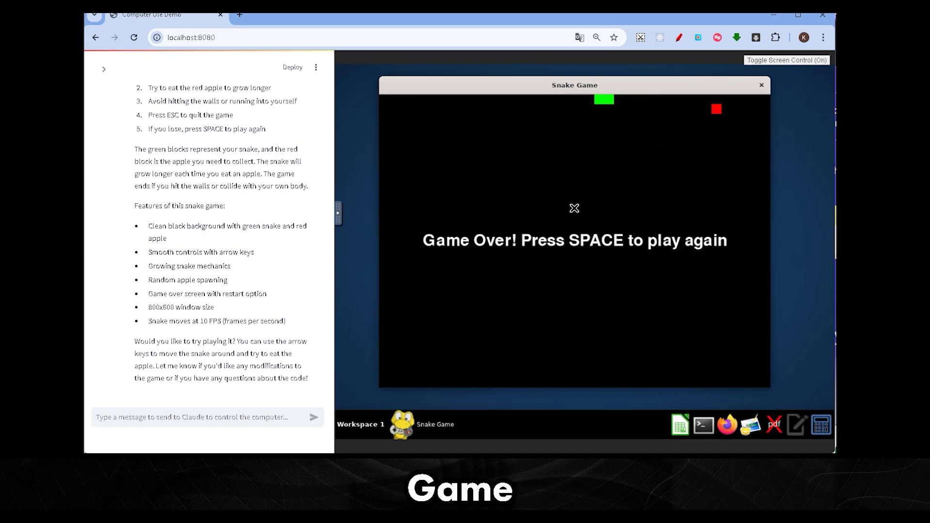
{"action": "key", "text": "space"}
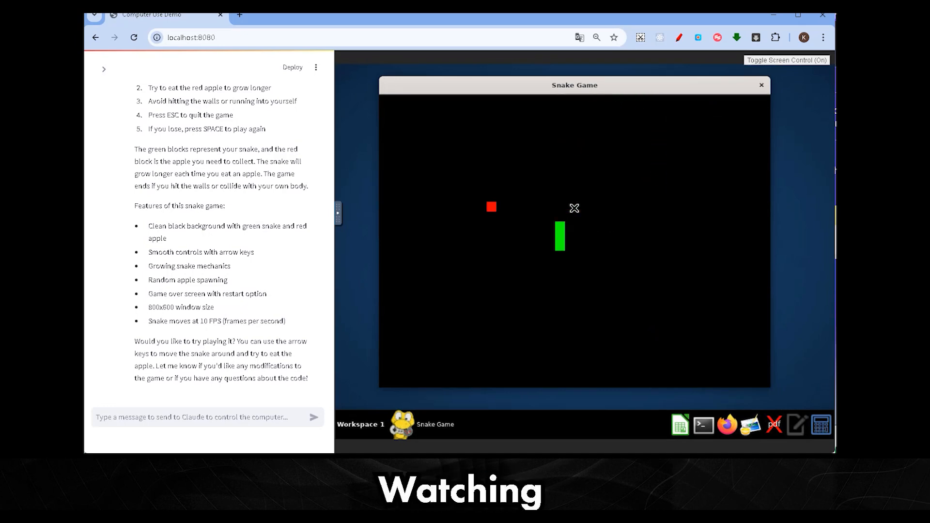